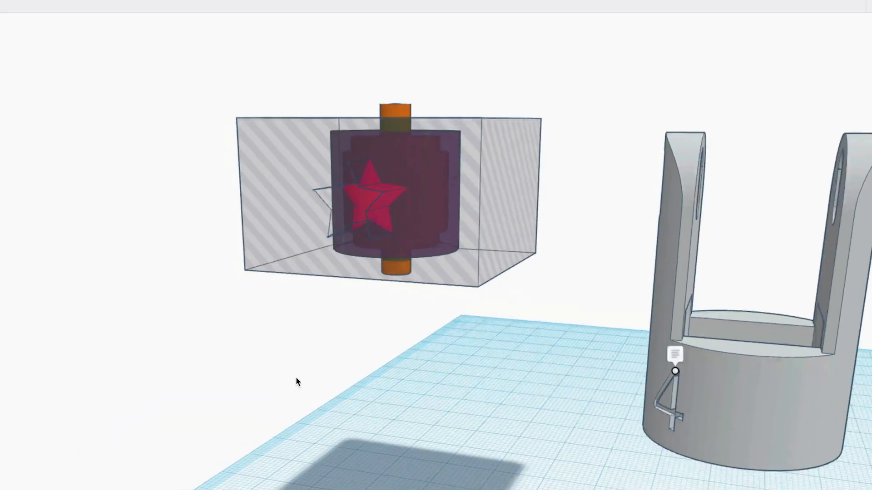
Step: Scroll down the Nebula home page to the Nebula Originals row and choose The Logistics of X
{"action": "left_click_drag", "start_coordinate": [298, 380], "coordinate": [445, 125]}
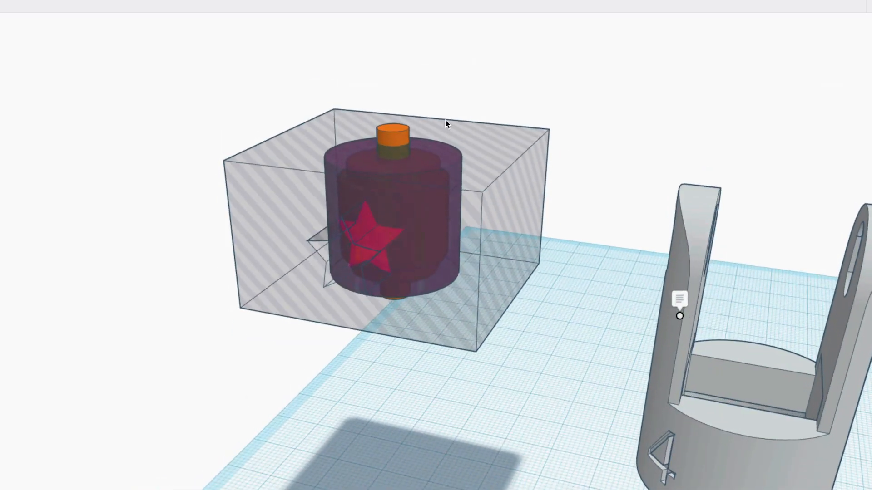
{"action": "left_click", "coordinate": [380, 239]}
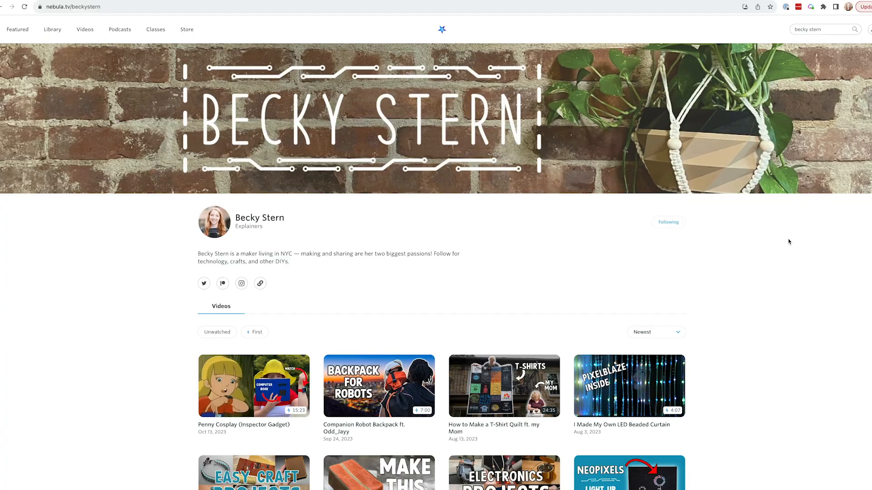
{"action": "scroll", "scroll_direction": "down", "scroll_amount": 3}
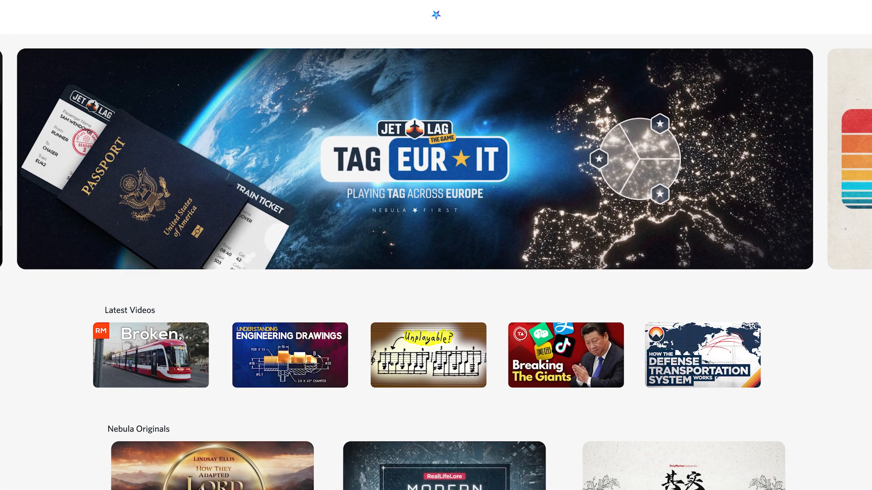
{"action": "scroll", "scroll_direction": "down", "scroll_amount": 3}
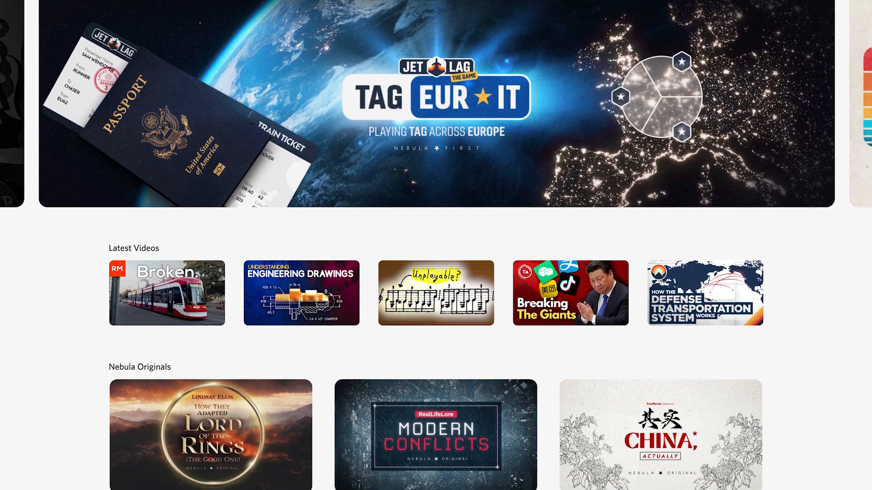
{"action": "scroll", "scroll_direction": "down", "scroll_amount": 3}
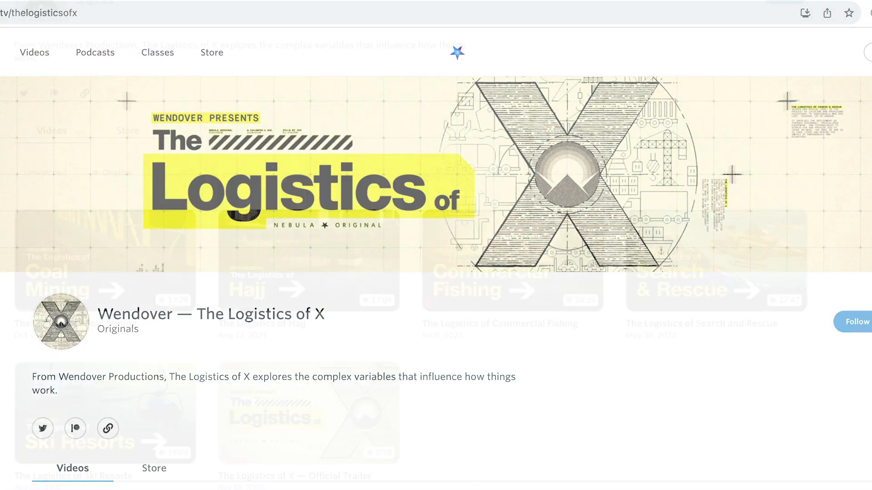
Step: Scroll through the Classes listing of new and music courses toward the home page link
{"action": "scroll", "scroll_direction": "down", "scroll_amount": 3}
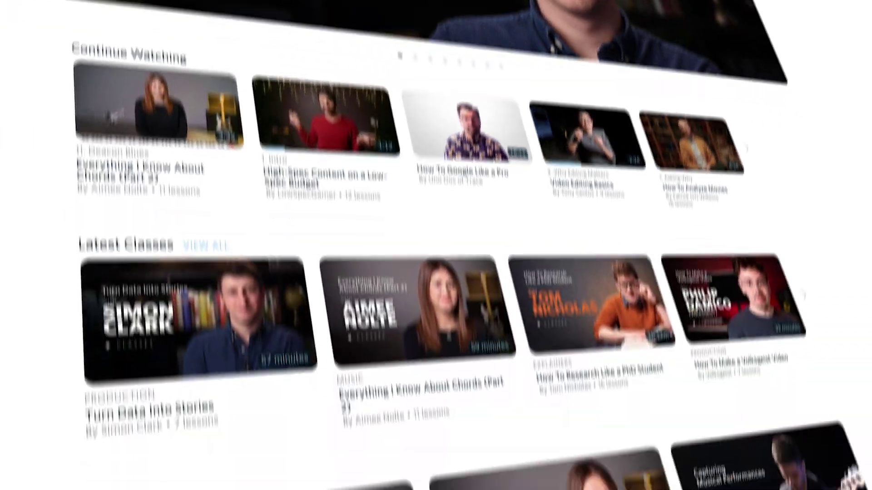
{"action": "scroll", "scroll_direction": "down", "scroll_amount": 3}
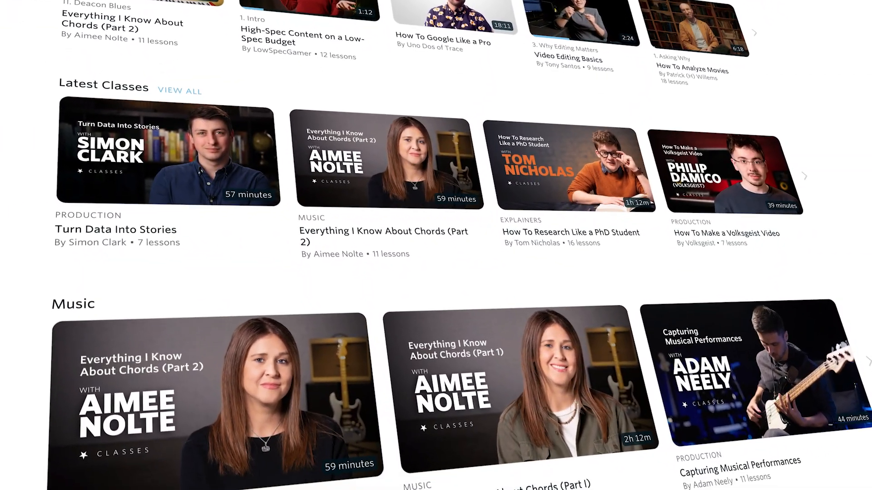
{"action": "scroll", "scroll_direction": "down", "scroll_amount": 3}
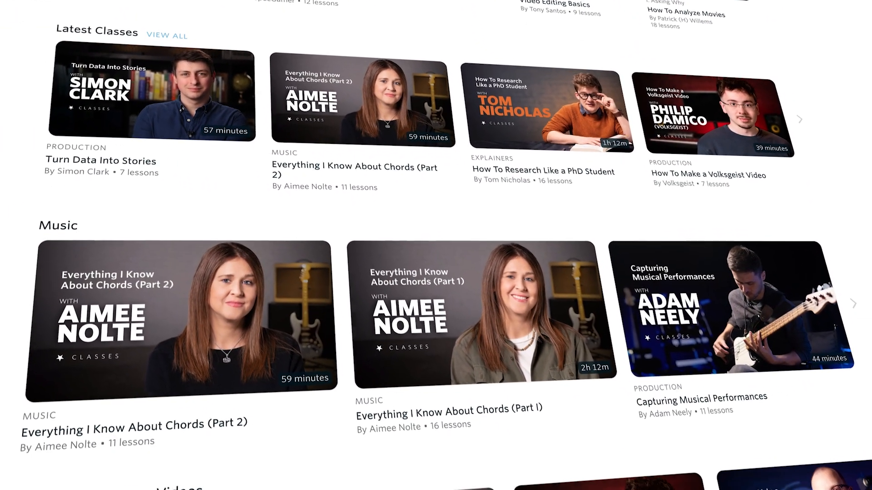
{"action": "scroll", "scroll_direction": "down", "scroll_amount": 3}
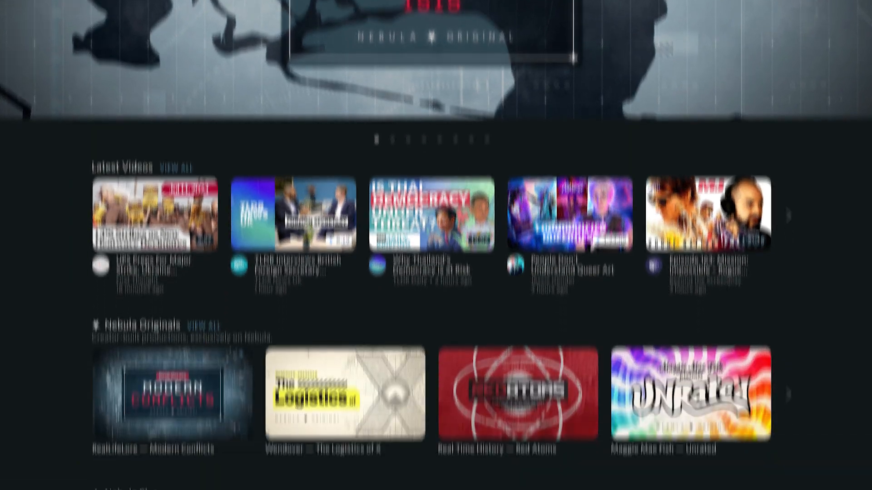
{"action": "scroll", "scroll_direction": "down", "scroll_amount": 3}
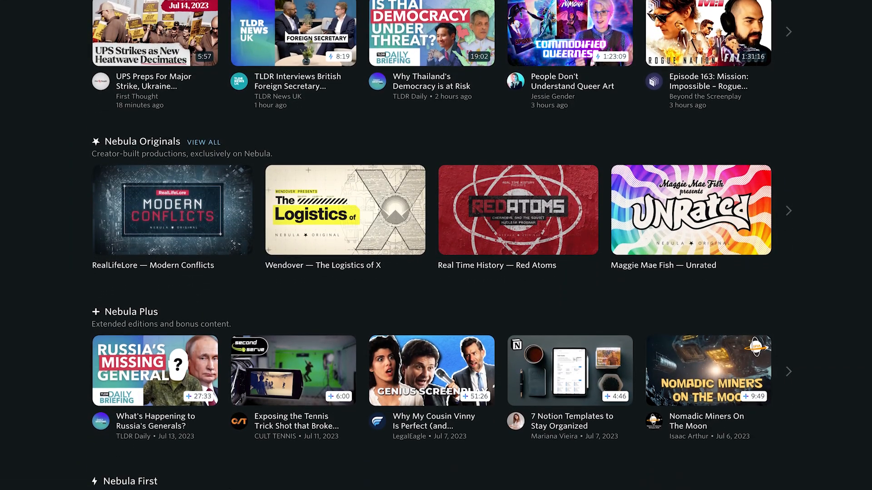
{"action": "scroll", "scroll_direction": "down", "scroll_amount": 3}
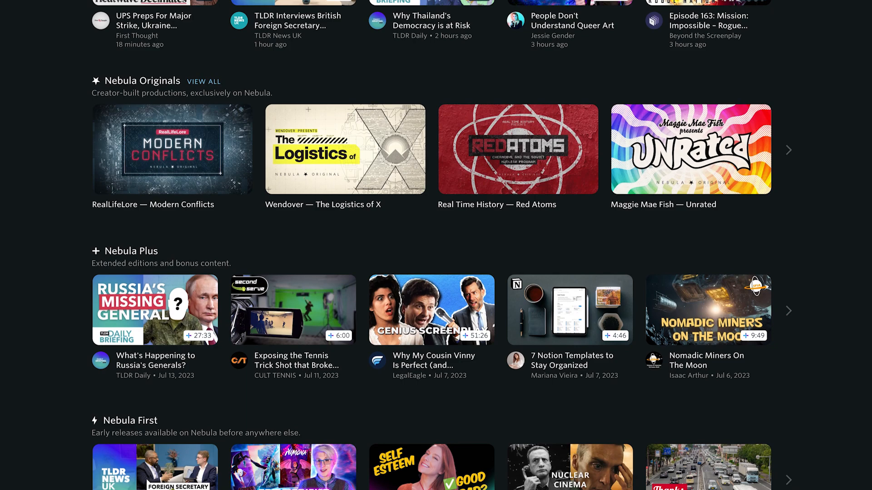
{"action": "scroll", "scroll_direction": "down", "scroll_amount": 3}
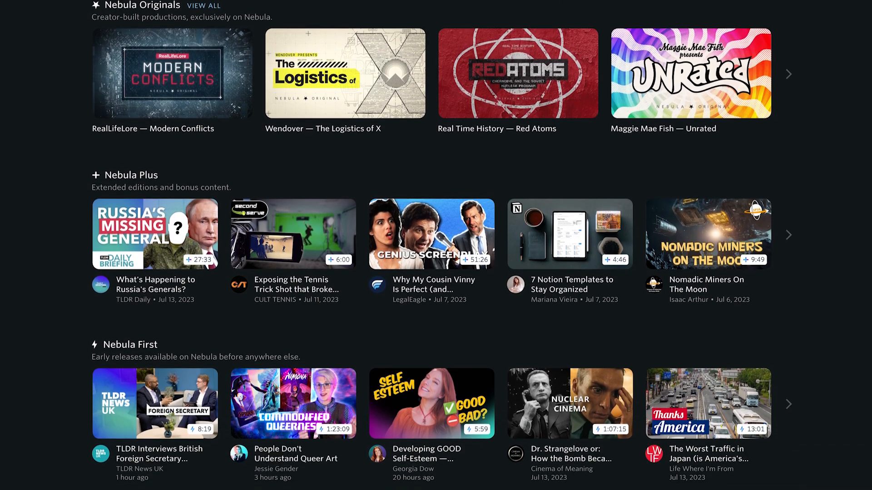
{"action": "scroll", "scroll_direction": "down", "scroll_amount": 3}
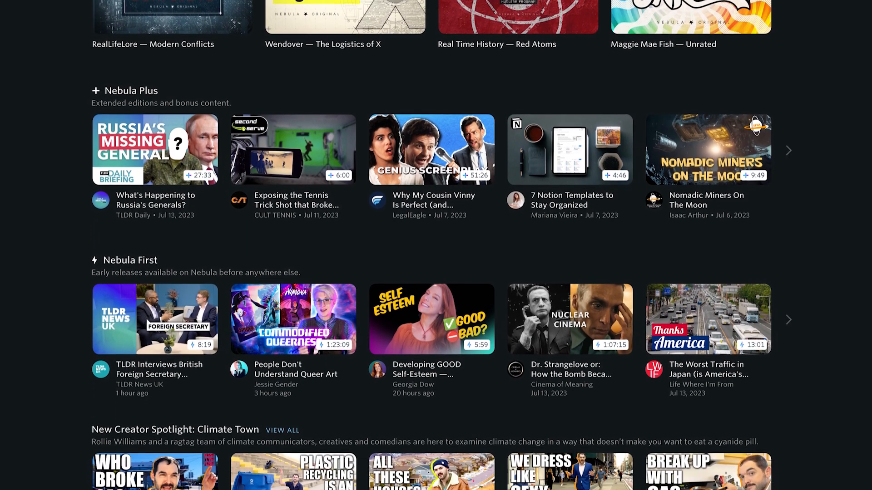